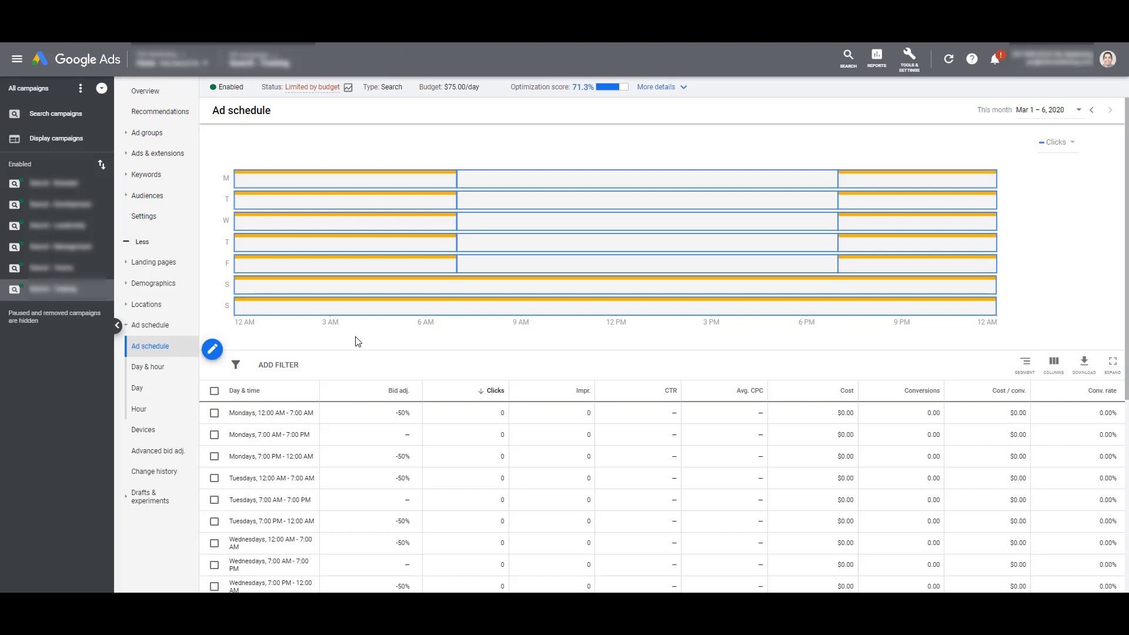
Review the ad schedule rows with -50% overnight and weekend adjustments, then return to Google Ads campaign settings
scroll("down", 3)
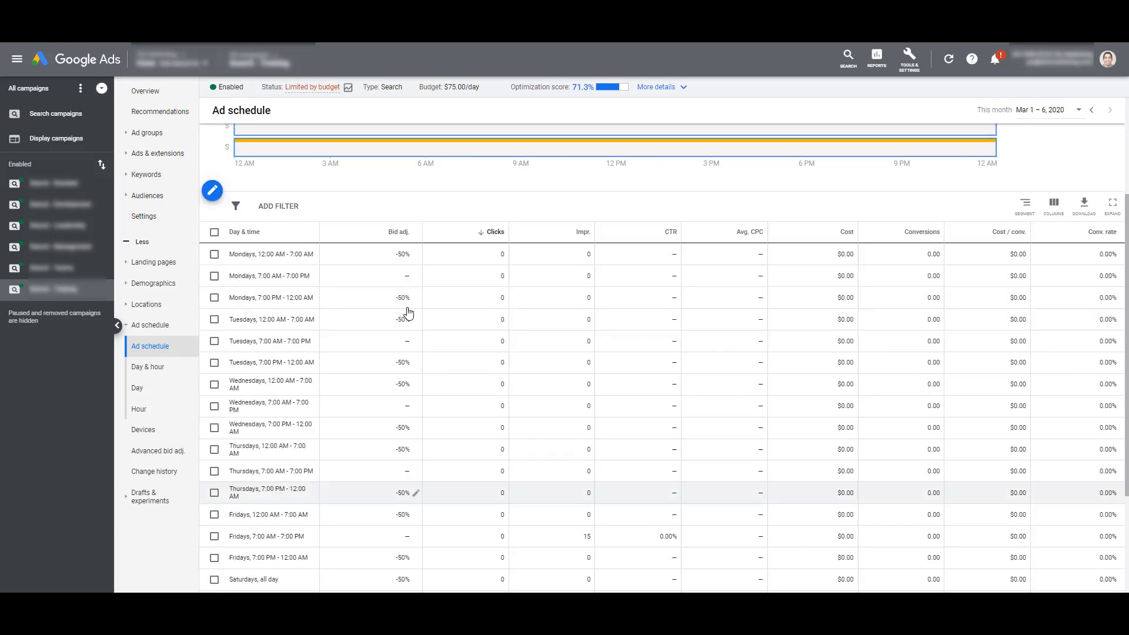
scroll("down", 3)
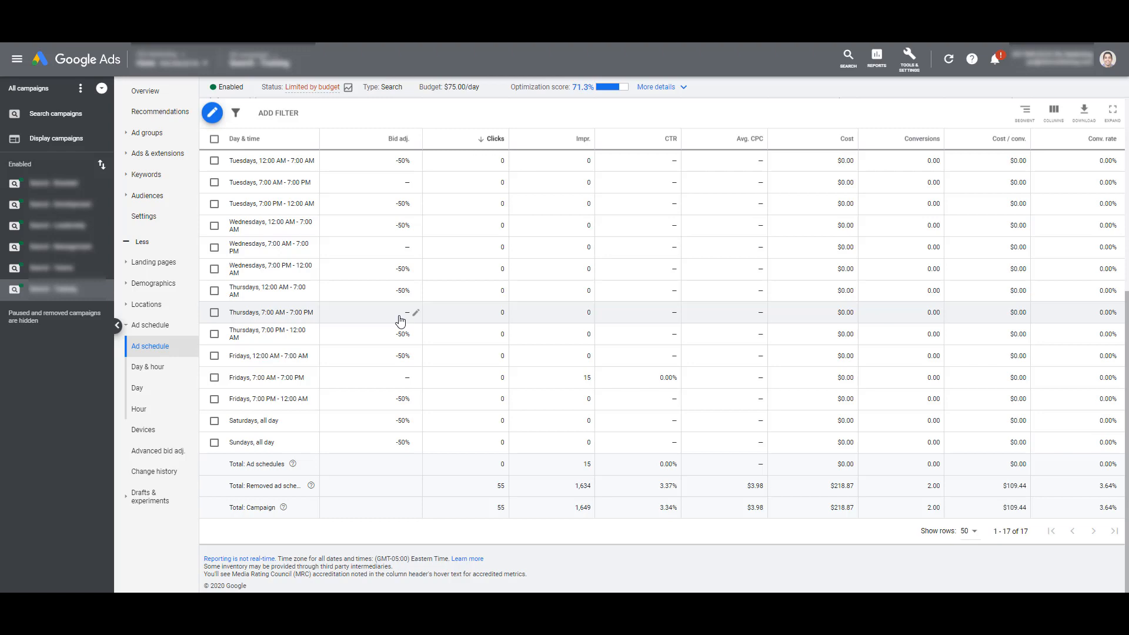
double_click(419, 559)
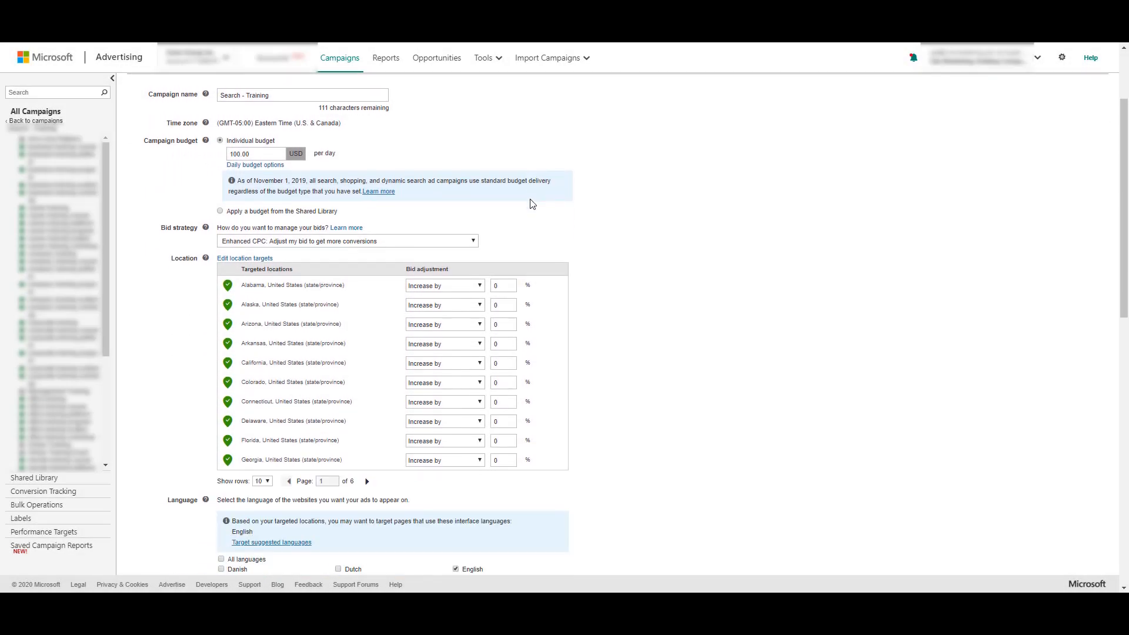
scroll("down", 3)
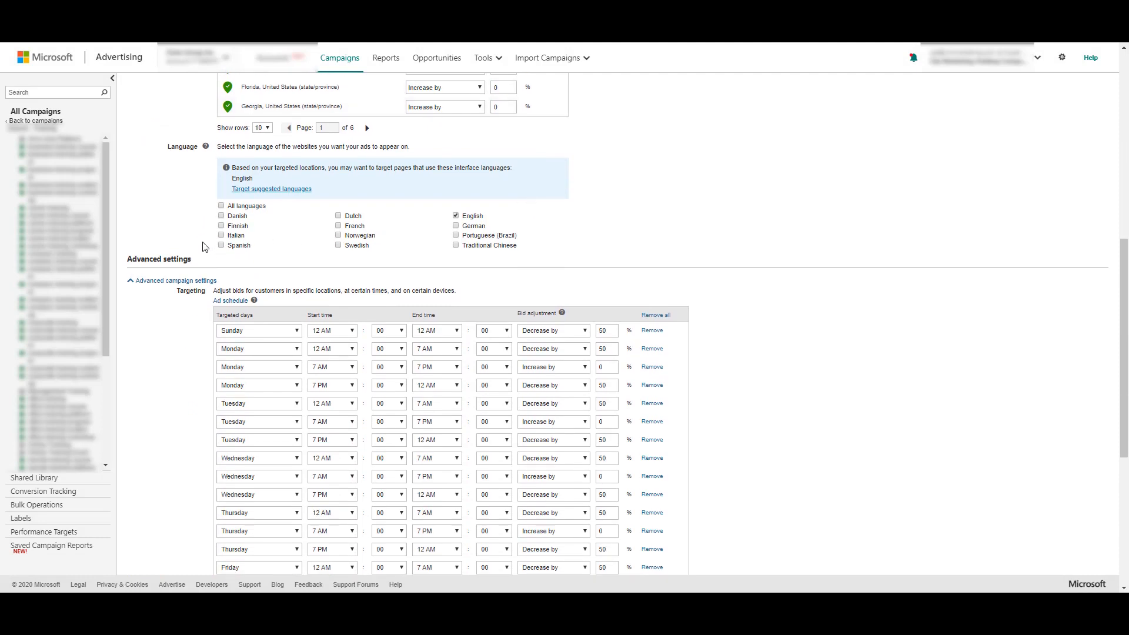
scroll("down", 3)
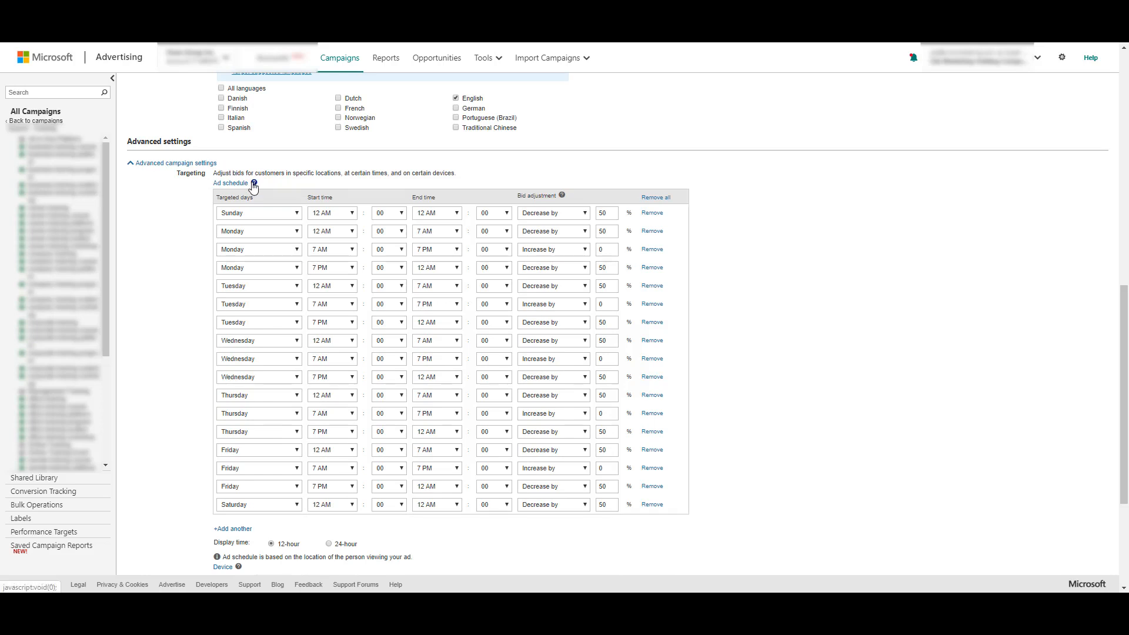
left_click(253, 184)
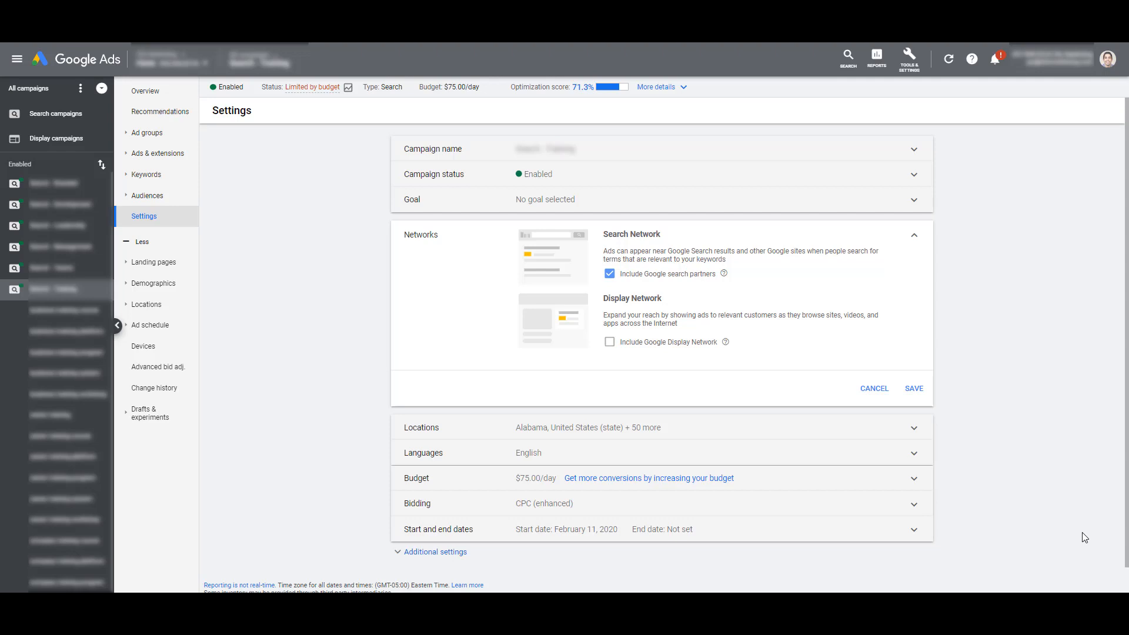
mouse_move(1009, 402)
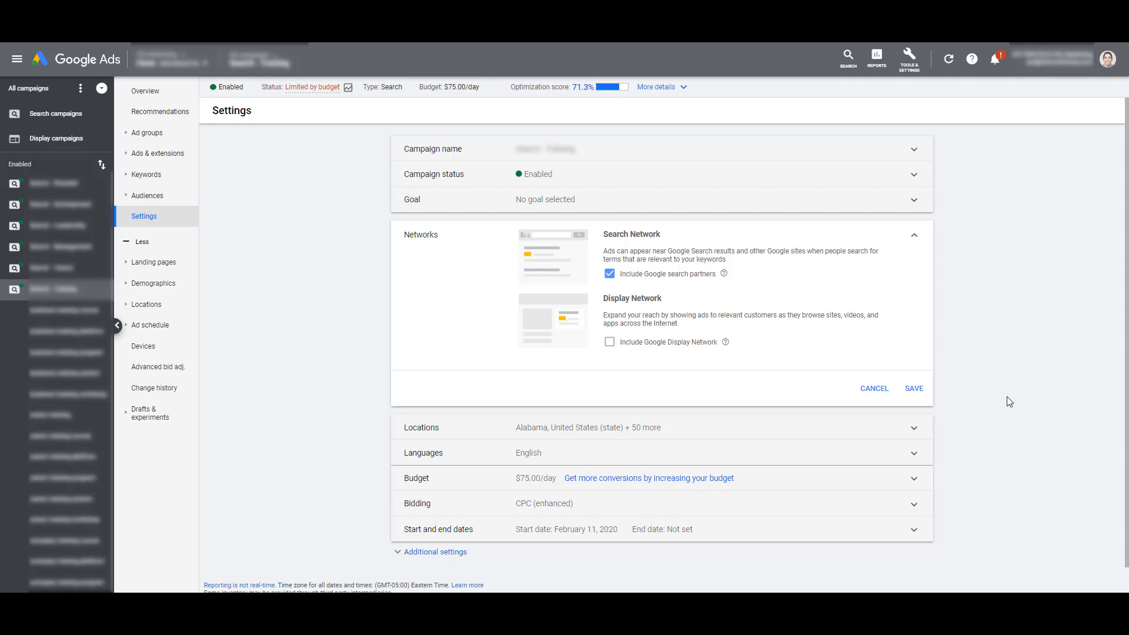
mouse_move(692, 281)
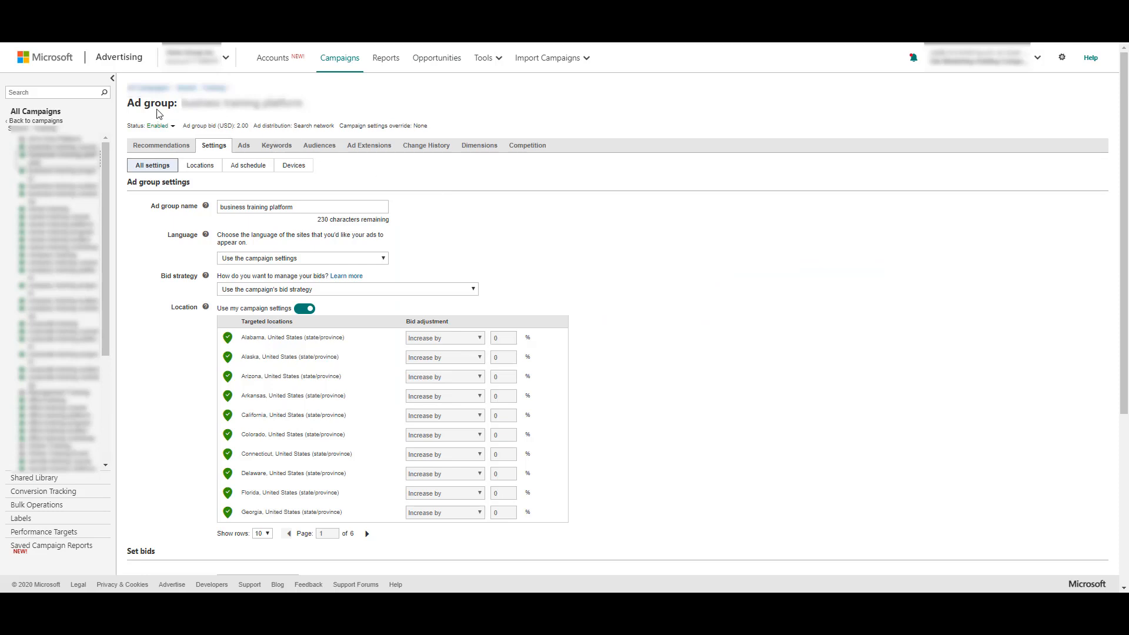
mouse_move(546, 218)
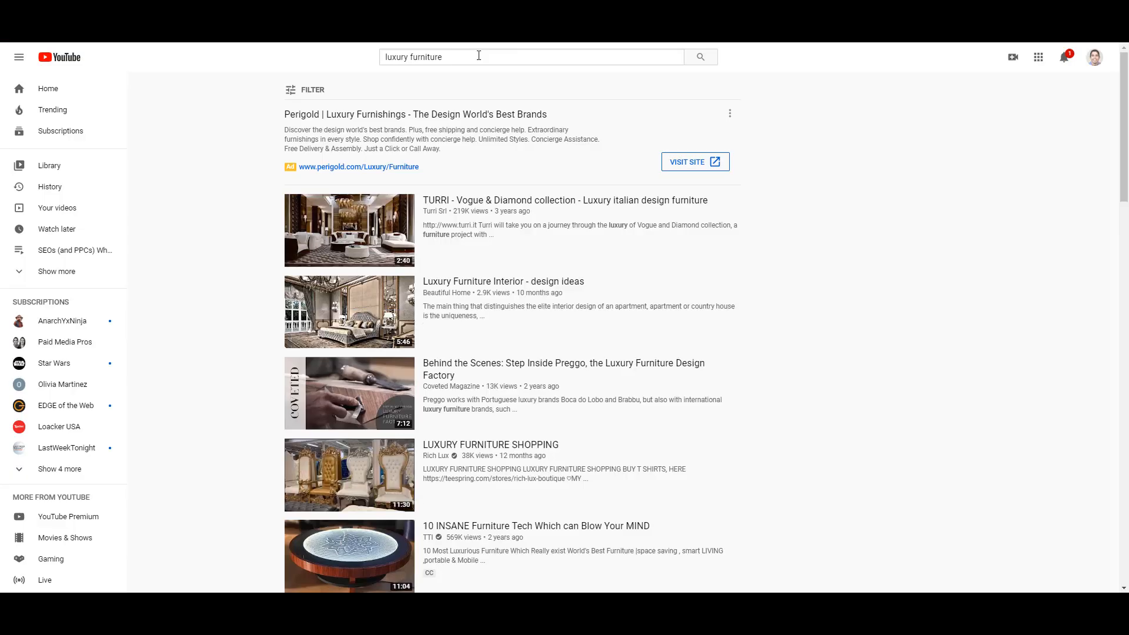
mouse_move(939, 240)
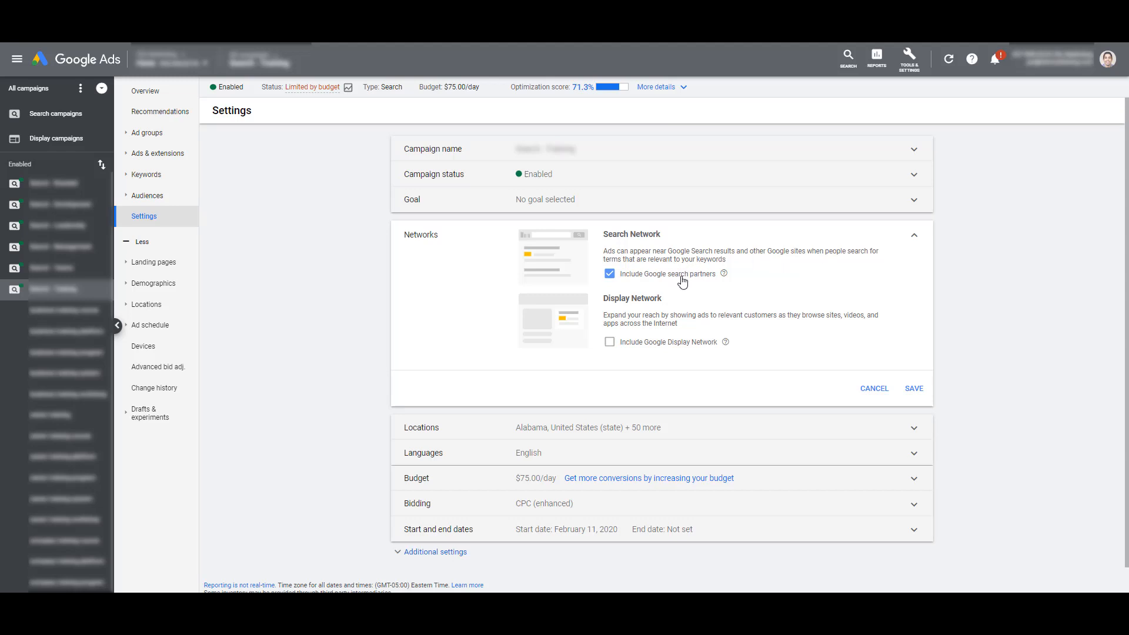
Uncheck 'Include Google search partners' and save the network settings
left_click(609, 274)
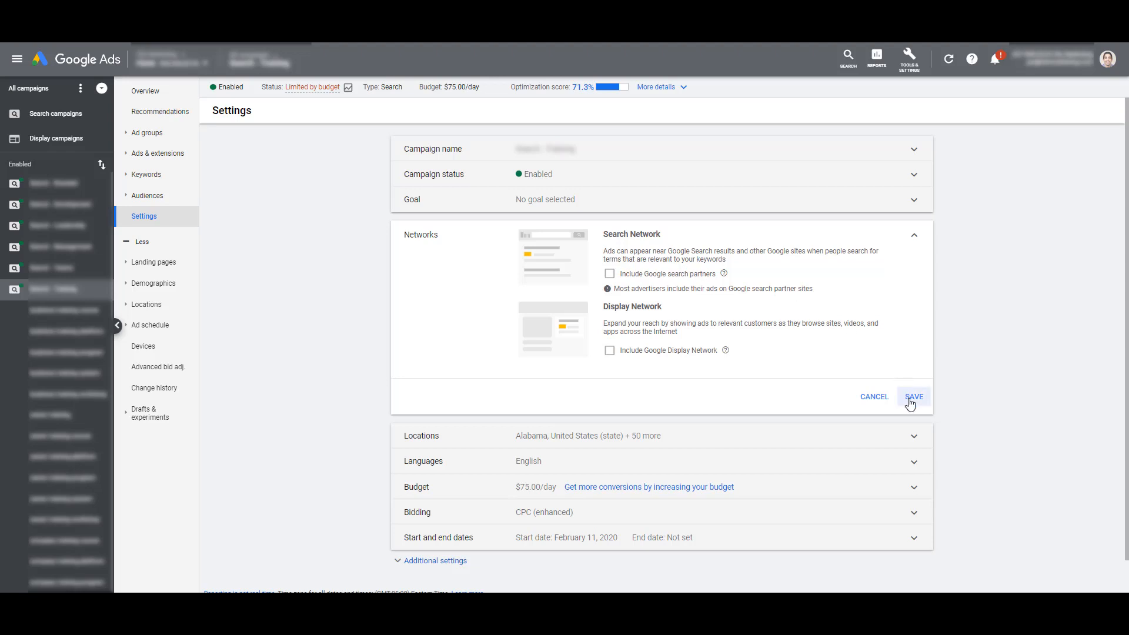
left_click(912, 396)
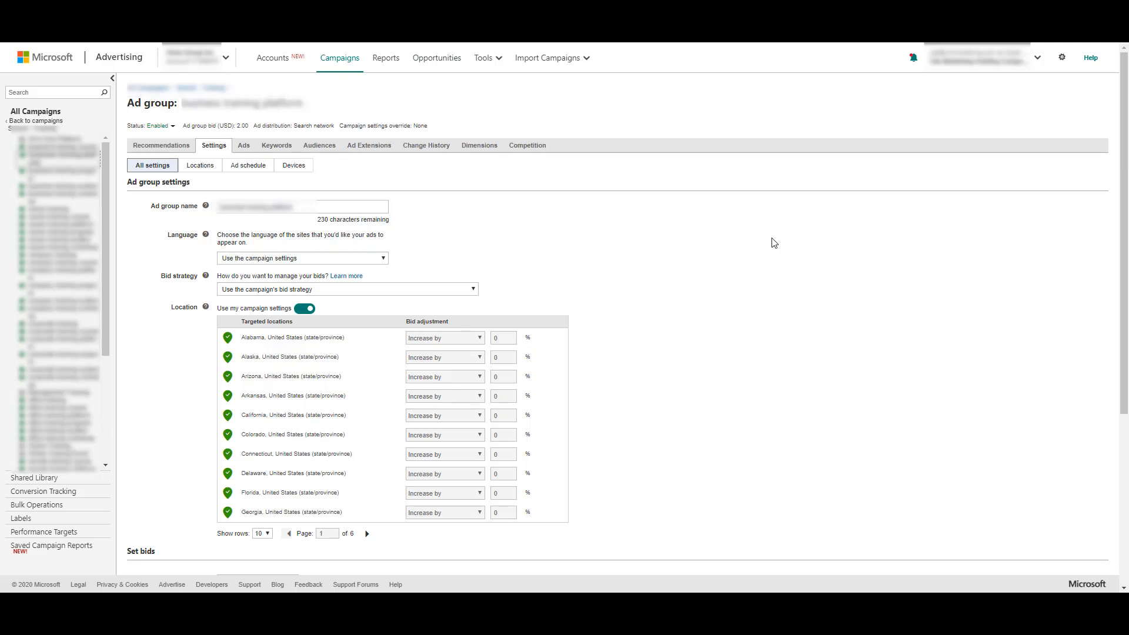
Set ad distribution to 'Bing, AOL, and Yahoo search (owned and operated) only'
scroll("down", 3)
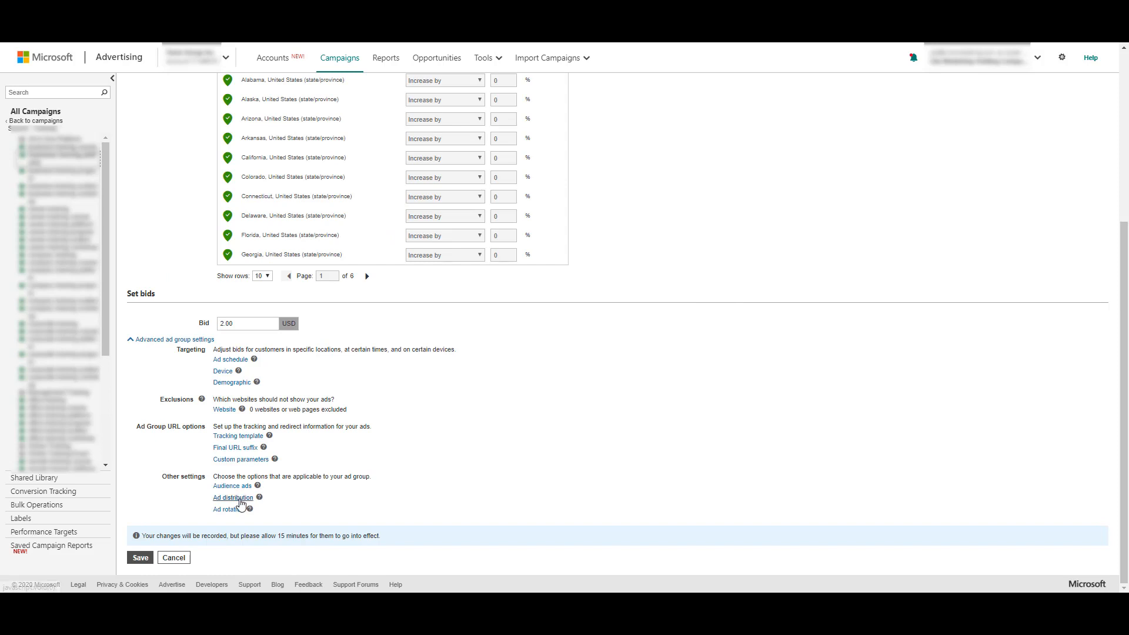
left_click(232, 497)
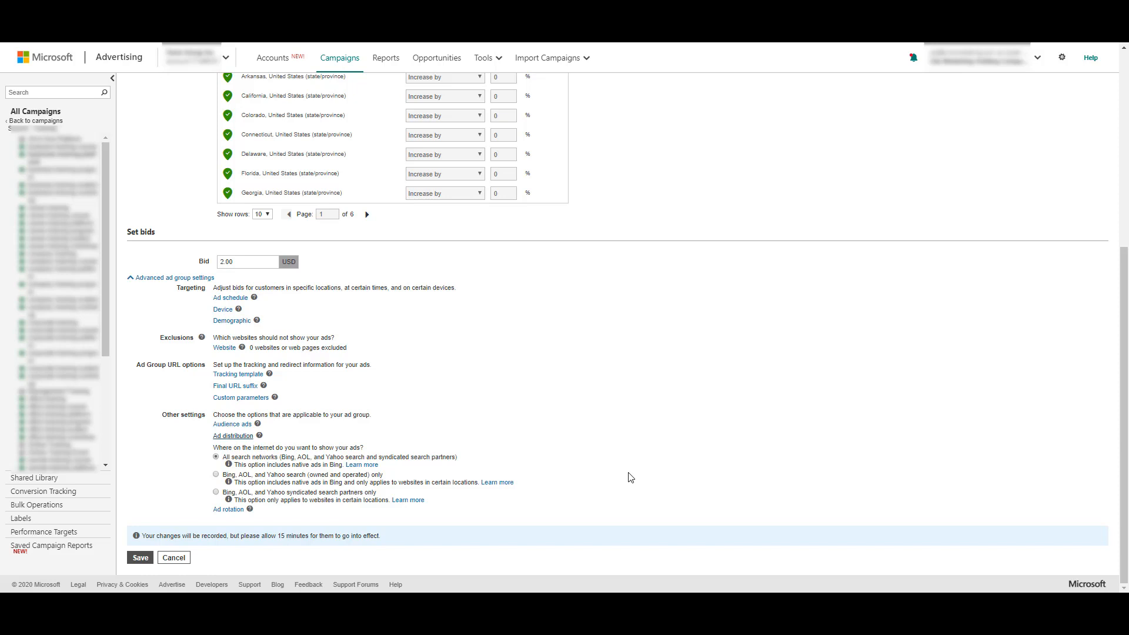
left_click(216, 474)
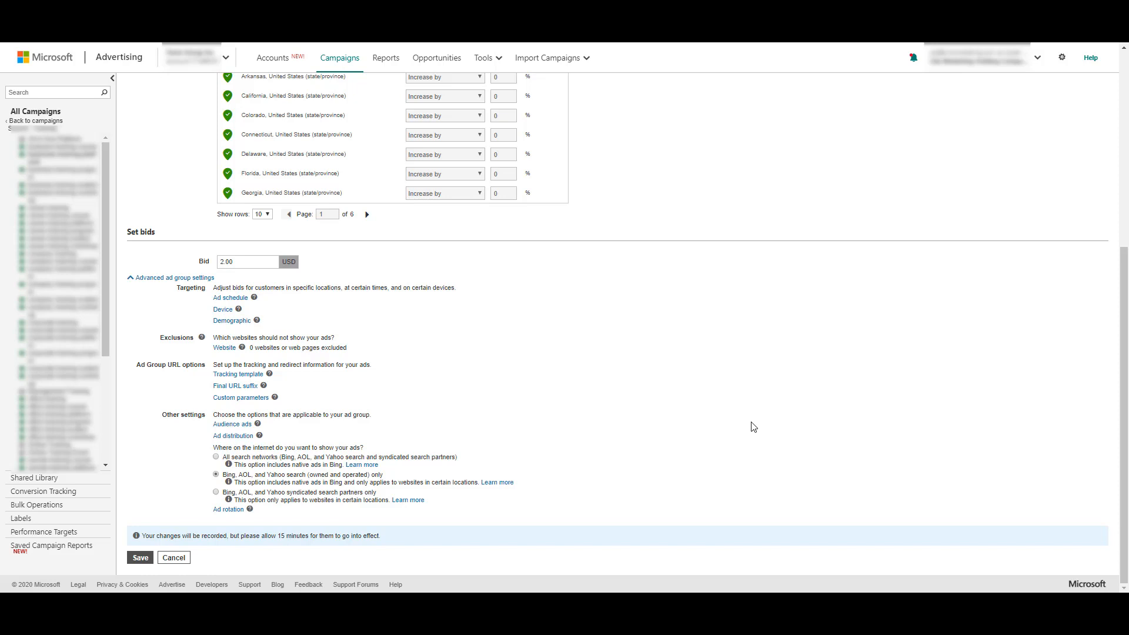
left_click(216, 491)
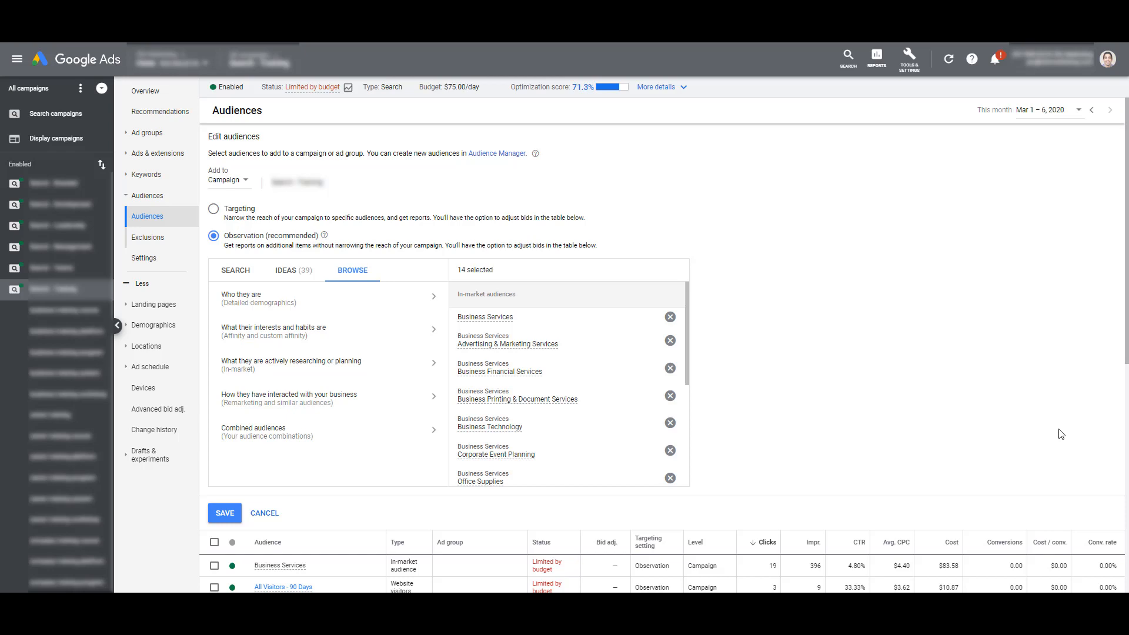
Scroll the Audiences page to the results table listing each observation audience's clicks, cost and conversions
scroll("down", 3)
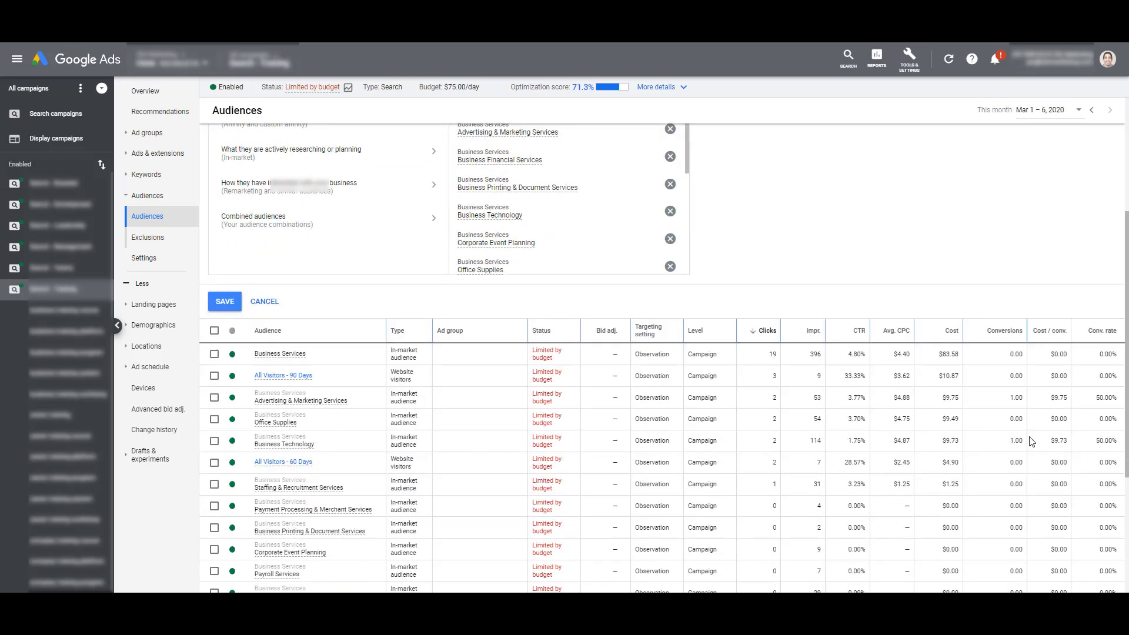
scroll("down", 3)
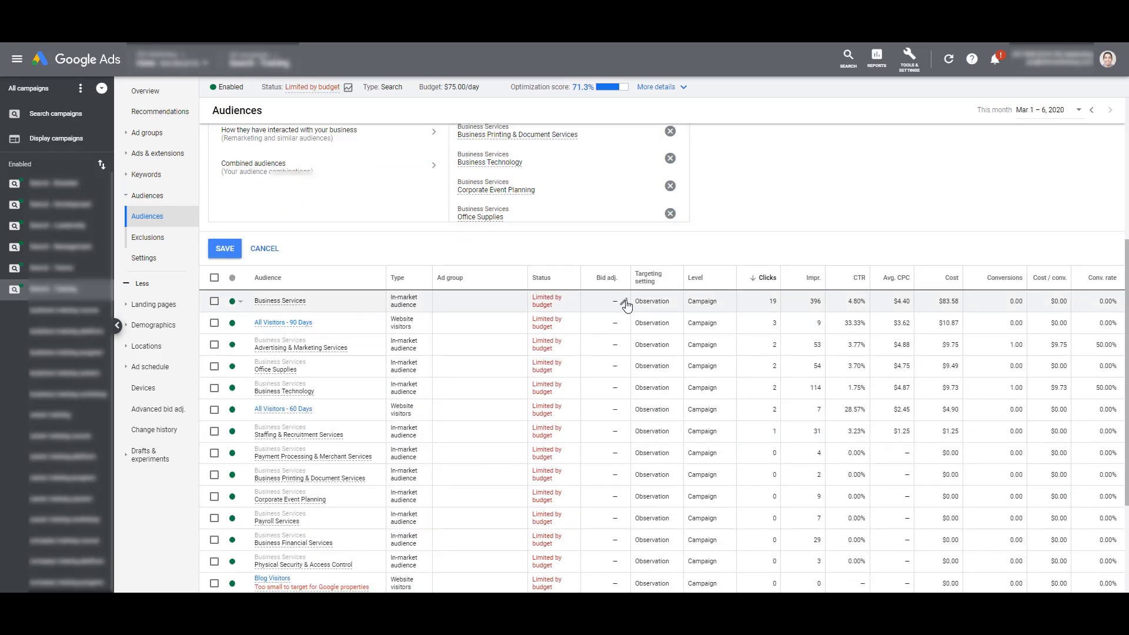
Apply a 95% bid decrease to the Business Services in-market audience
left_click(614, 301)
type("95")
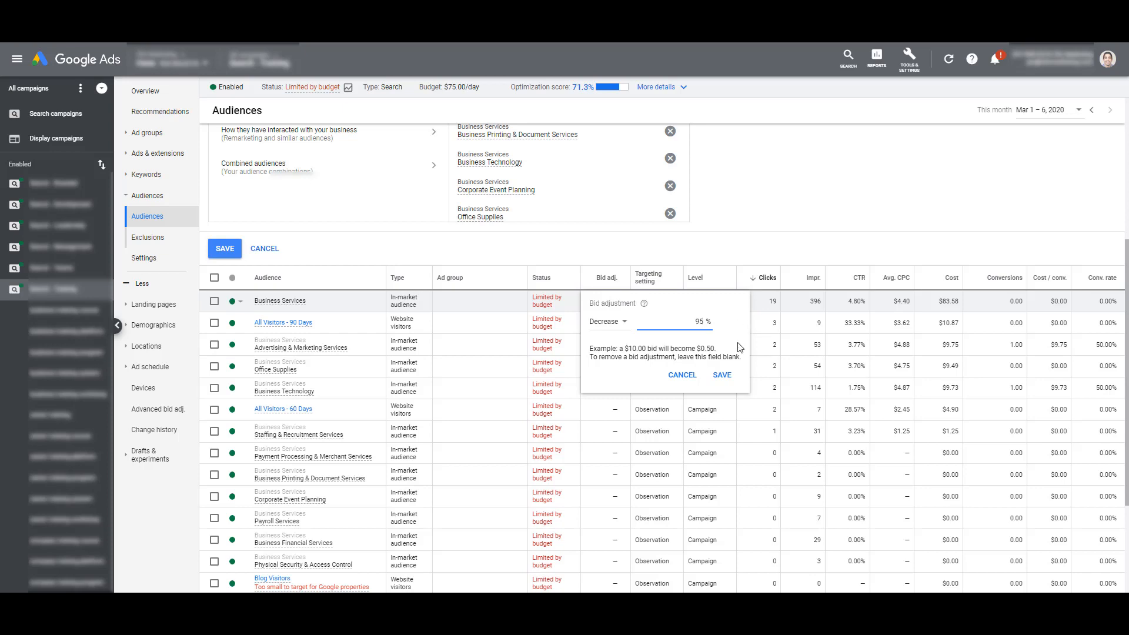
left_click(721, 374)
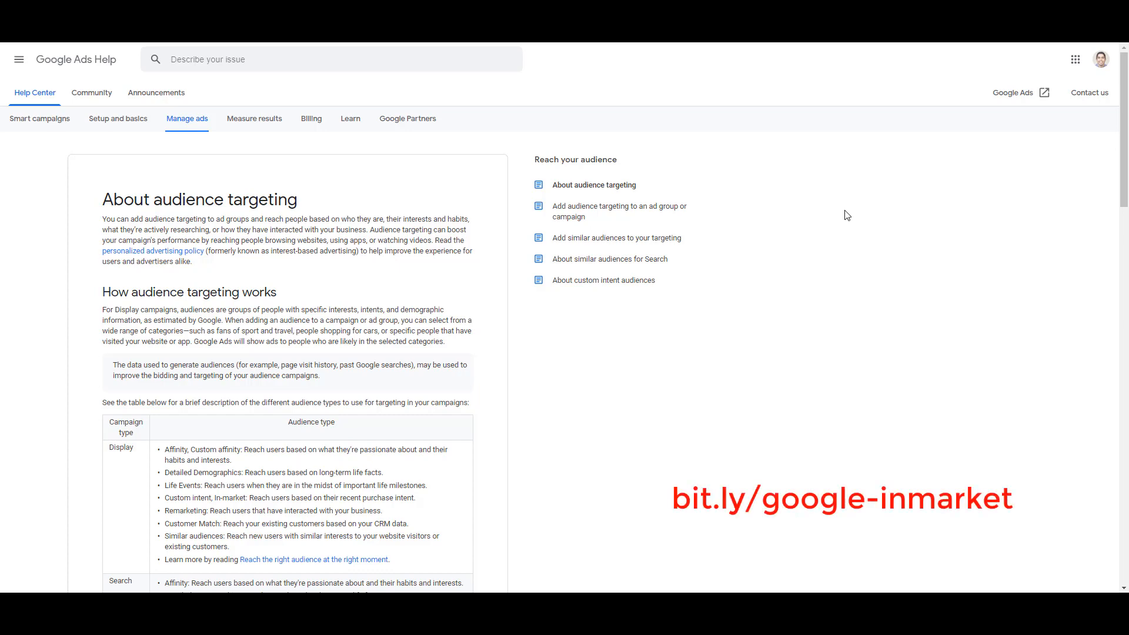
Download the curated in-market audiences CSV and open the downloaded categories file
scroll("down", 3)
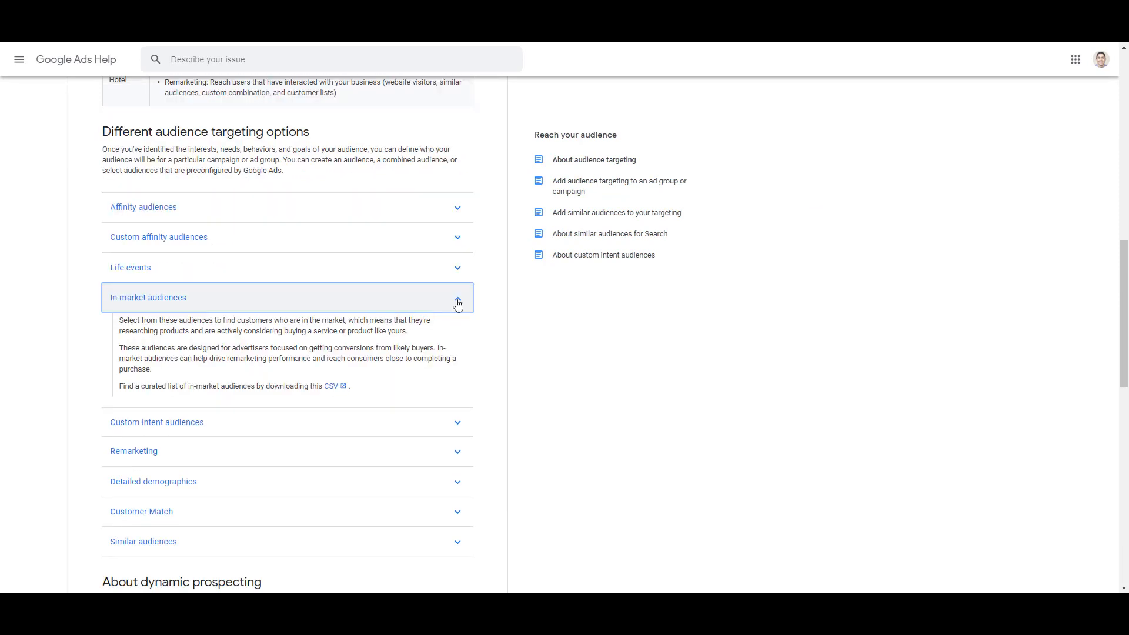
left_click(330, 387)
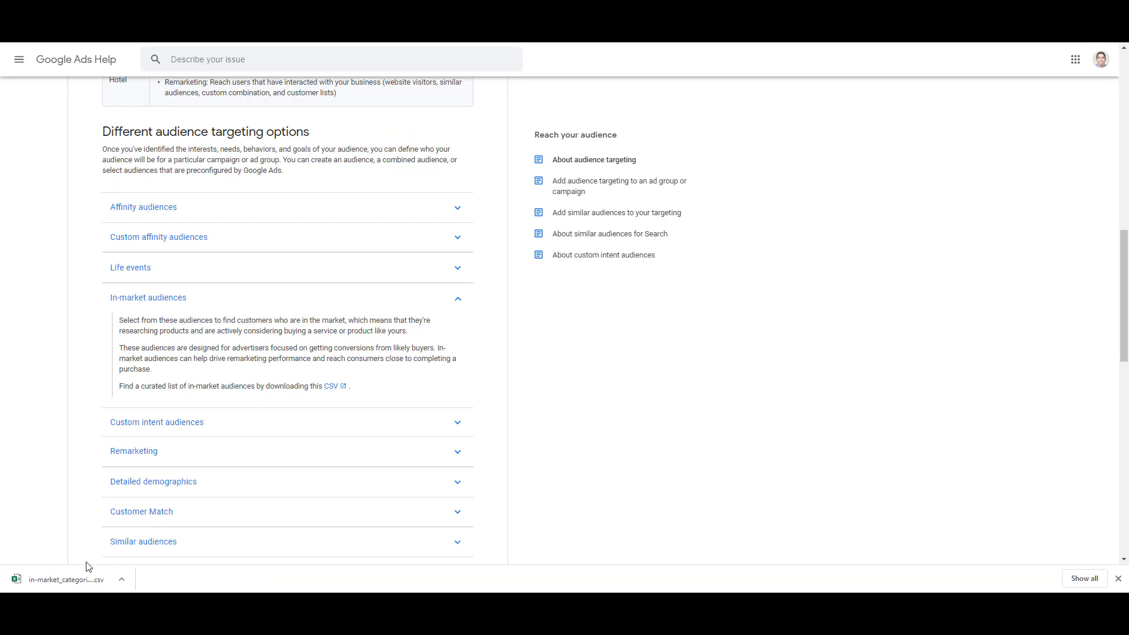
left_click(64, 580)
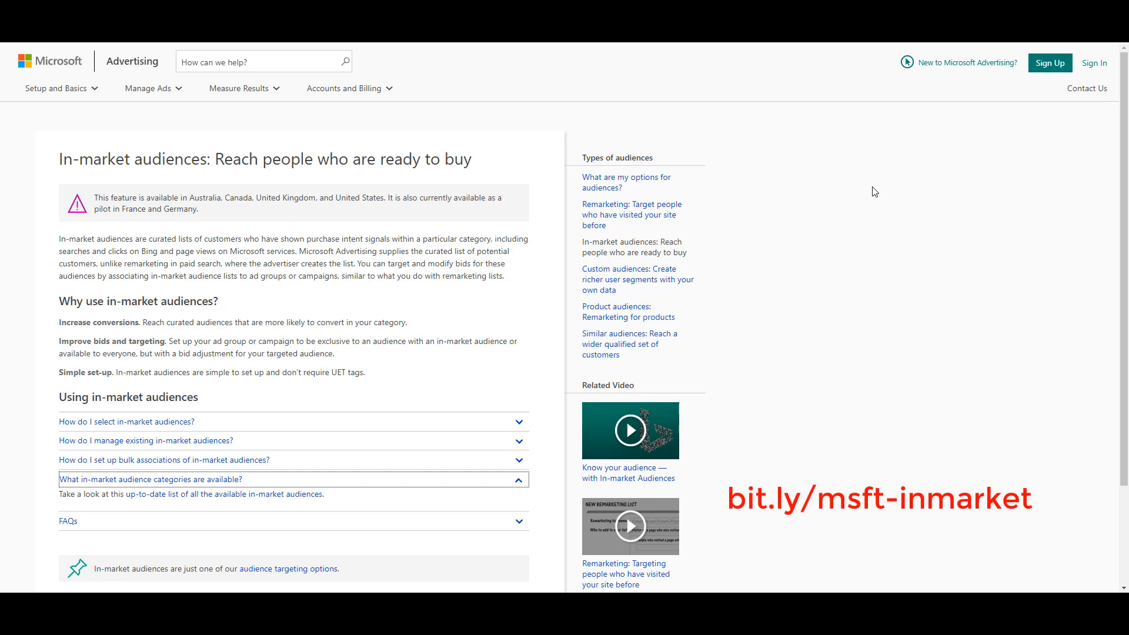
mouse_move(155, 424)
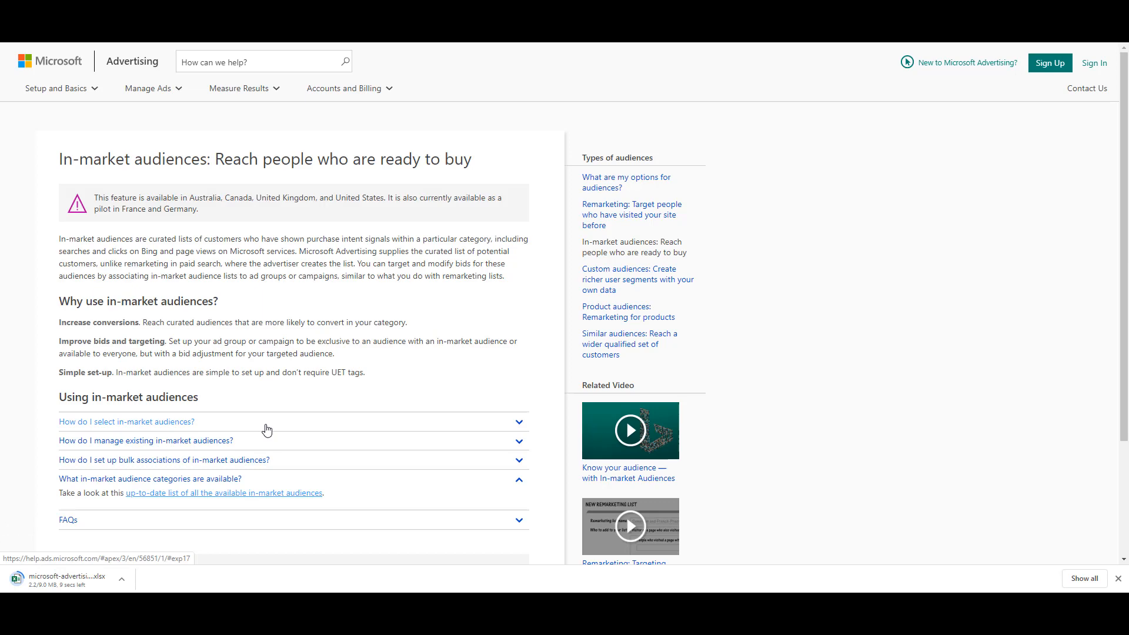
mouse_move(296, 414)
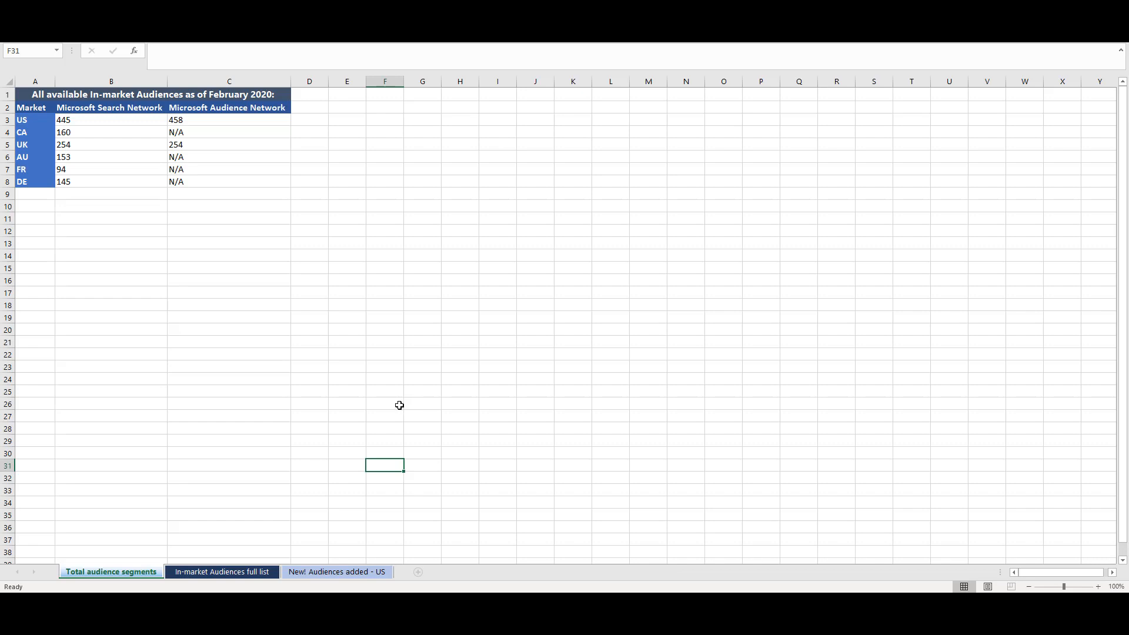
mouse_move(329, 303)
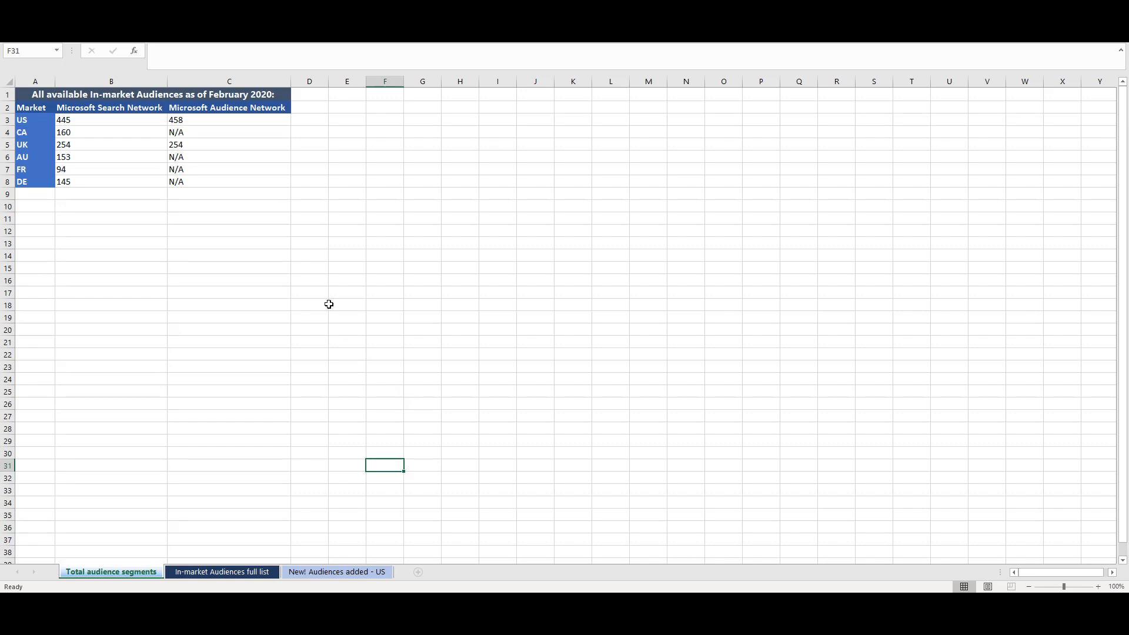
mouse_move(369, 312)
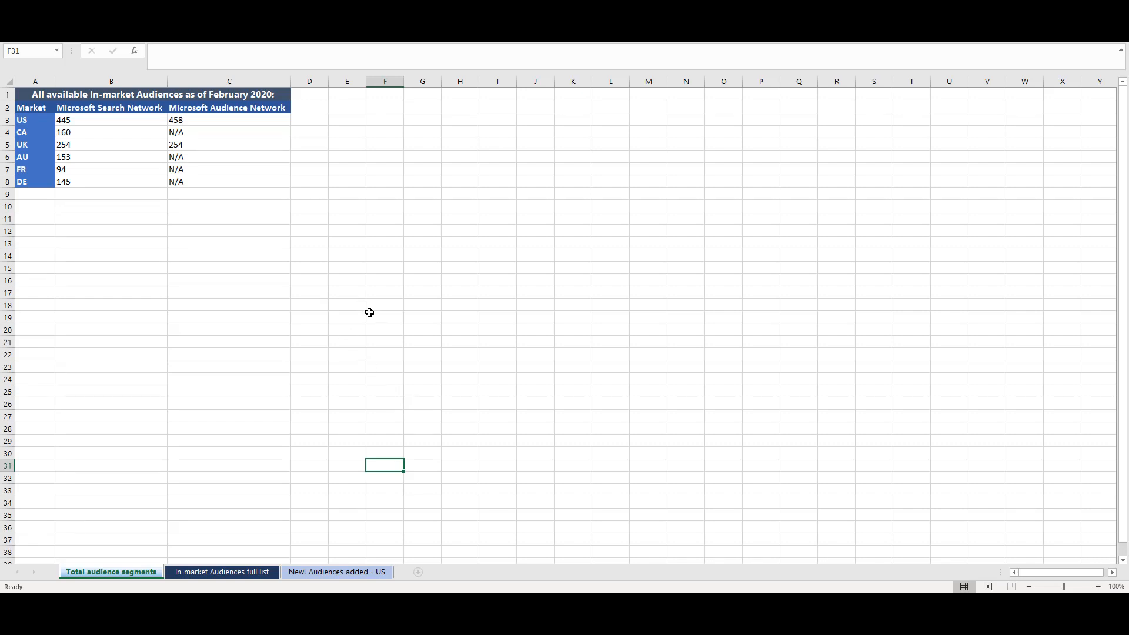
mouse_move(144, 137)
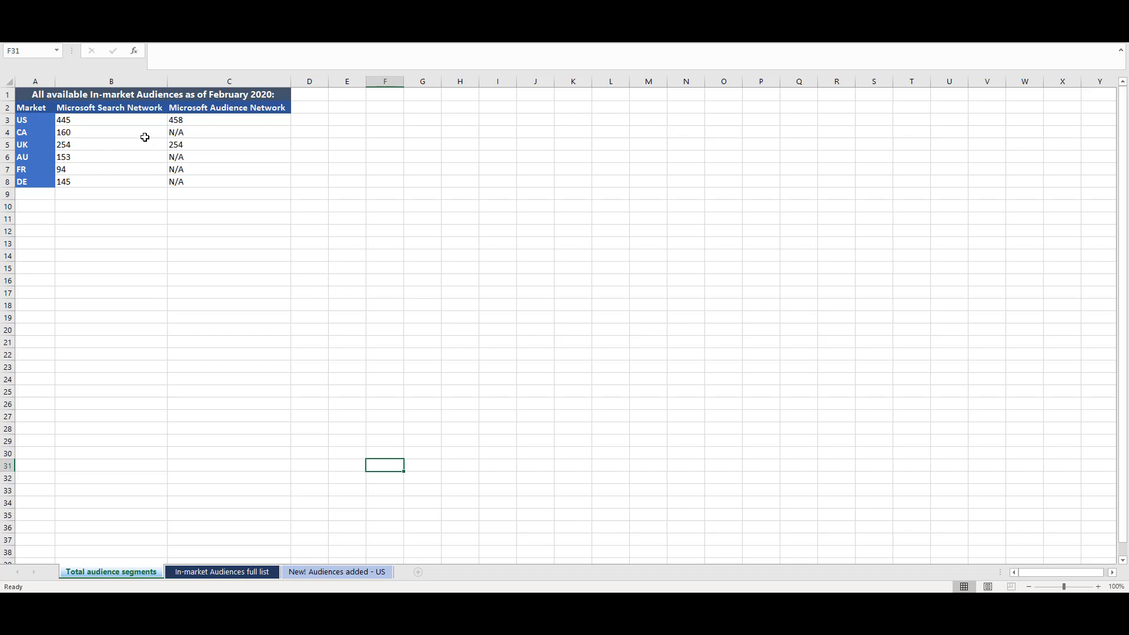
mouse_move(145, 126)
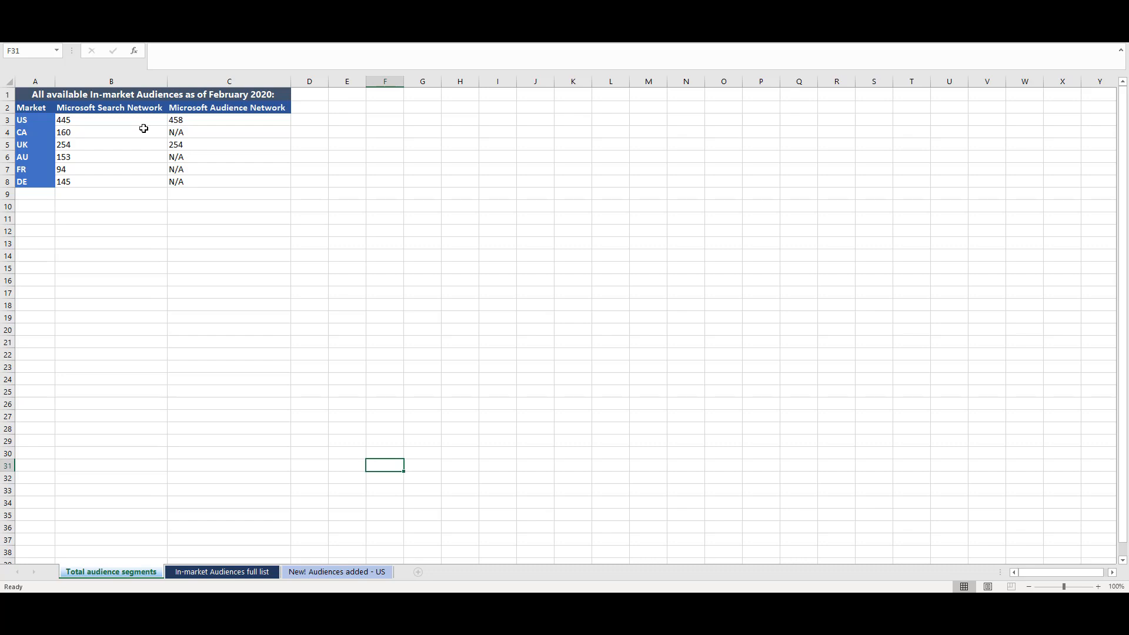
Switch to the In-market Audiences full list sheet showing verticals and availability by country and network
left_click(221, 572)
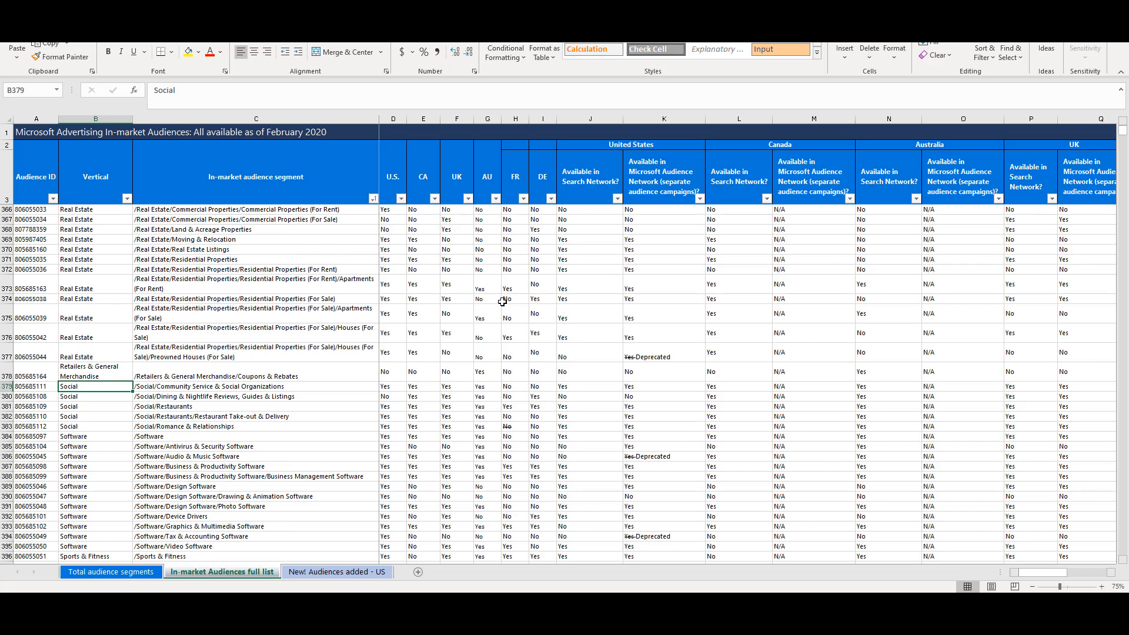